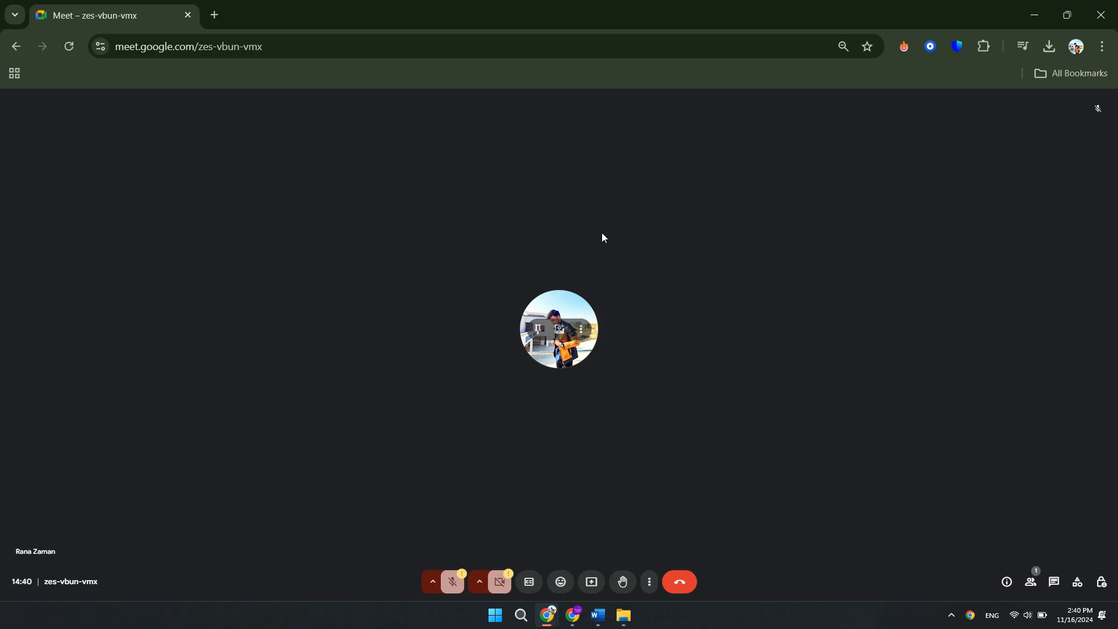
{"action": "mouse_move", "coordinate": [715, 368]}
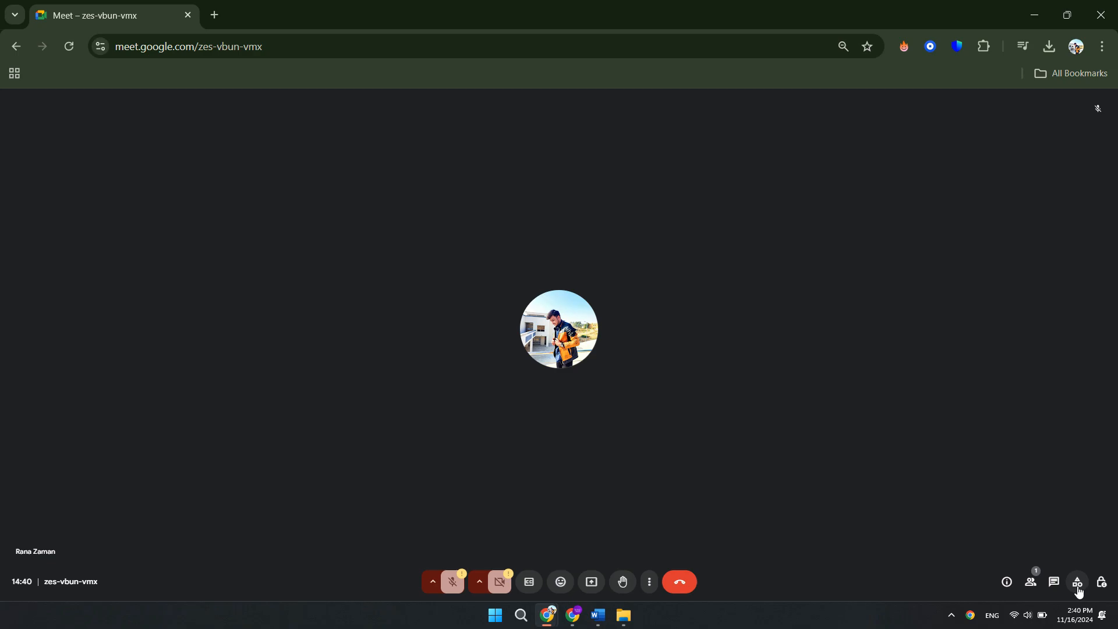
- Open the Activities panel from the bottom-right toolbar of the call
{"action": "left_click", "coordinate": [1078, 582]}
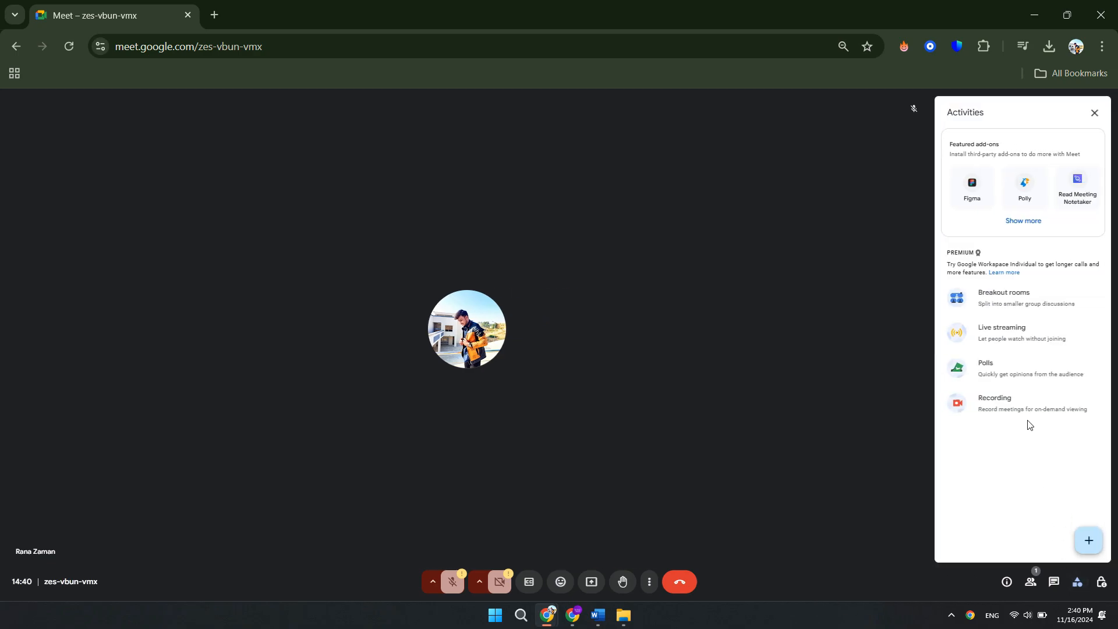
{"action": "mouse_move", "coordinate": [1019, 332]}
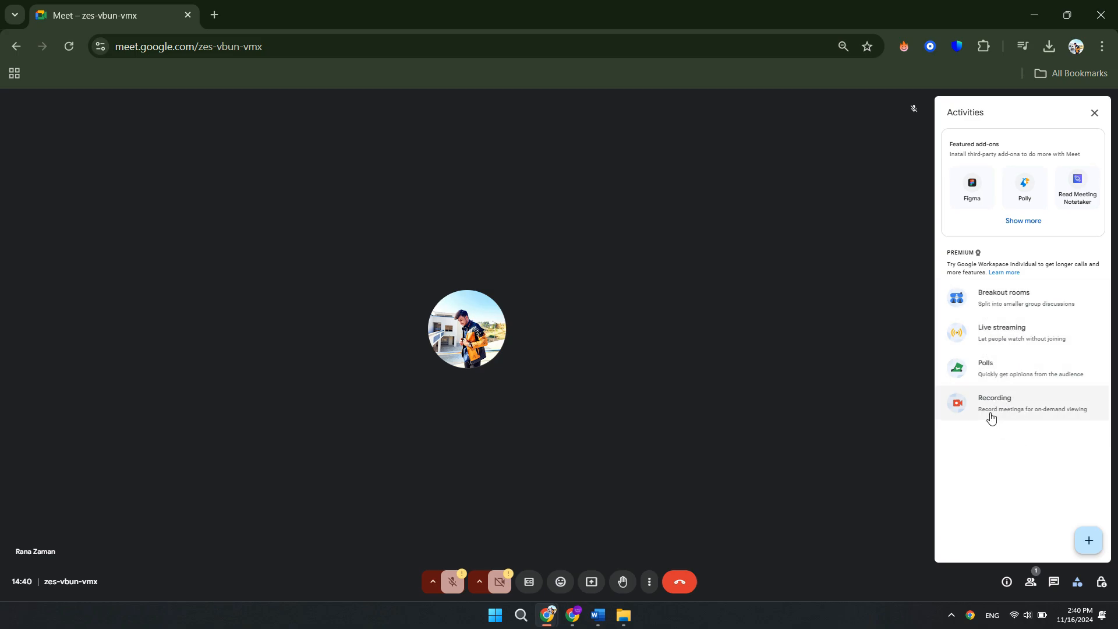
{"action": "mouse_move", "coordinate": [995, 408]}
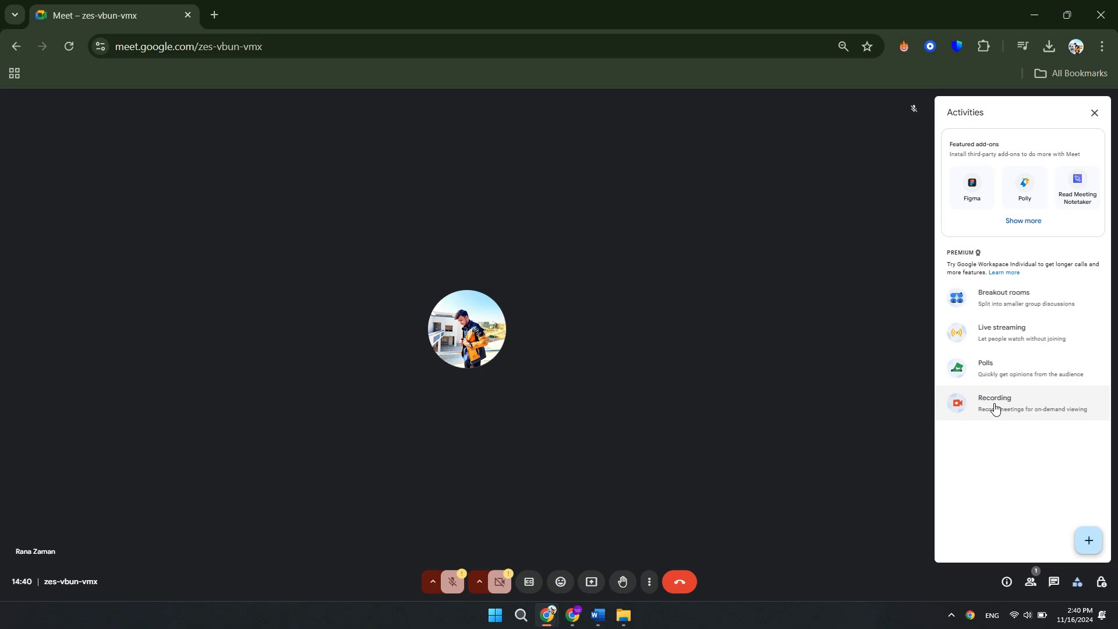
- Open the Recording panel from Activities and request to start recording
{"action": "left_click", "coordinate": [994, 403]}
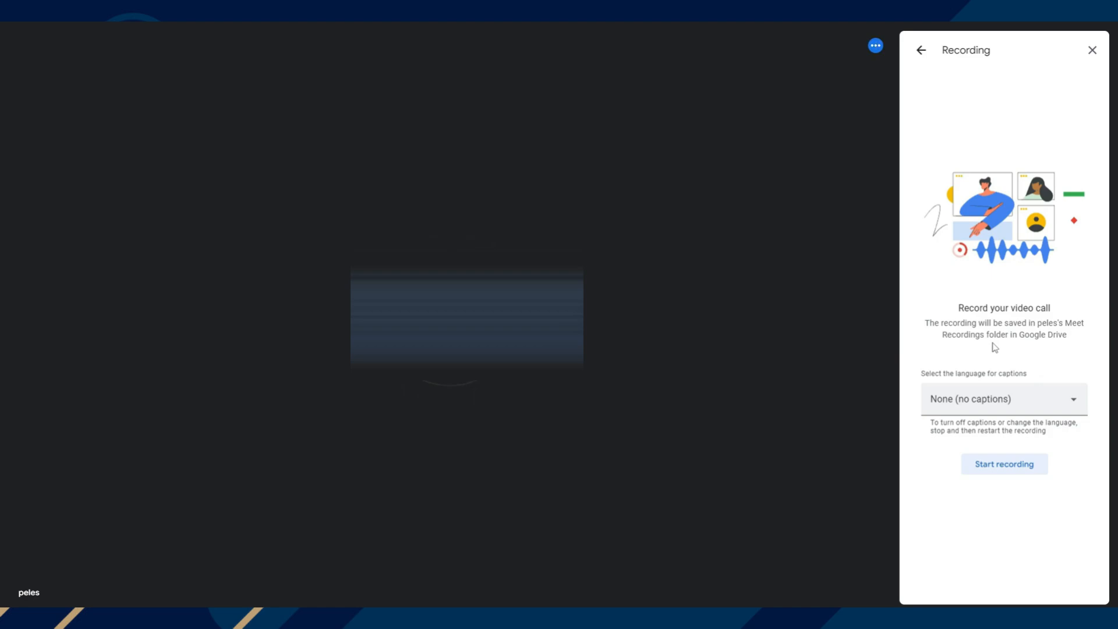
{"action": "left_click", "coordinate": [1003, 464]}
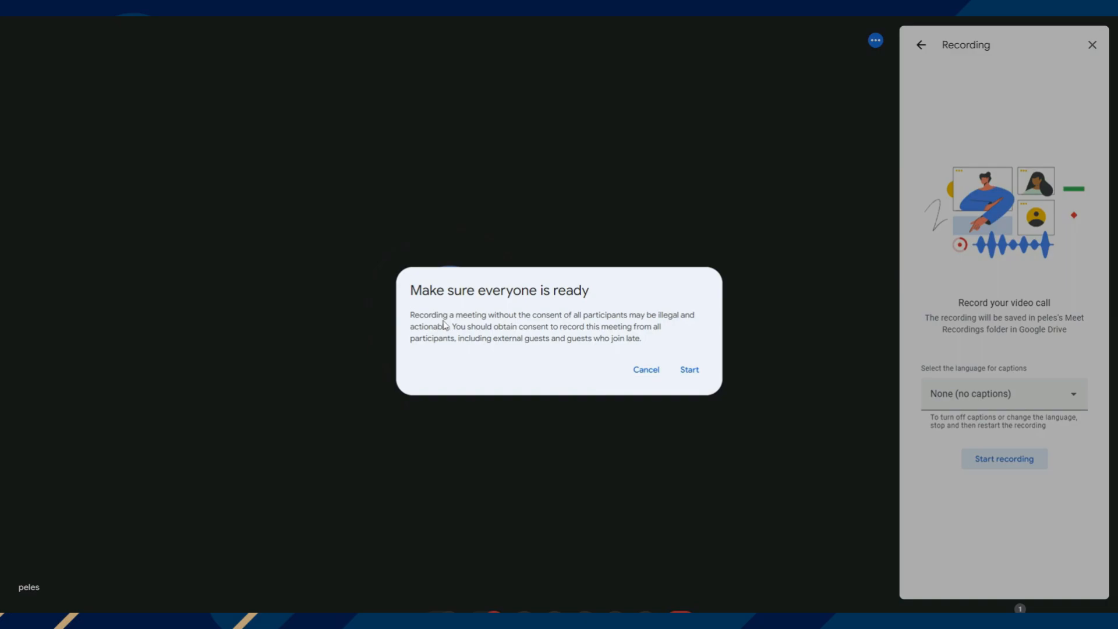
- Confirm everyone is ready in the consent dialog so recording begins
{"action": "left_click", "coordinate": [687, 369]}
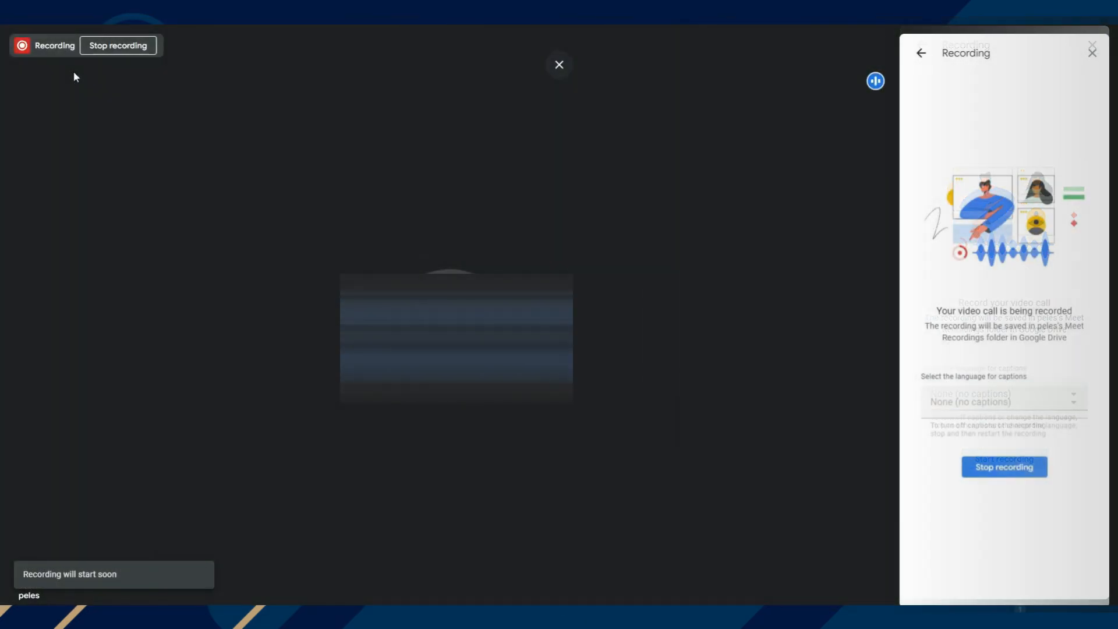